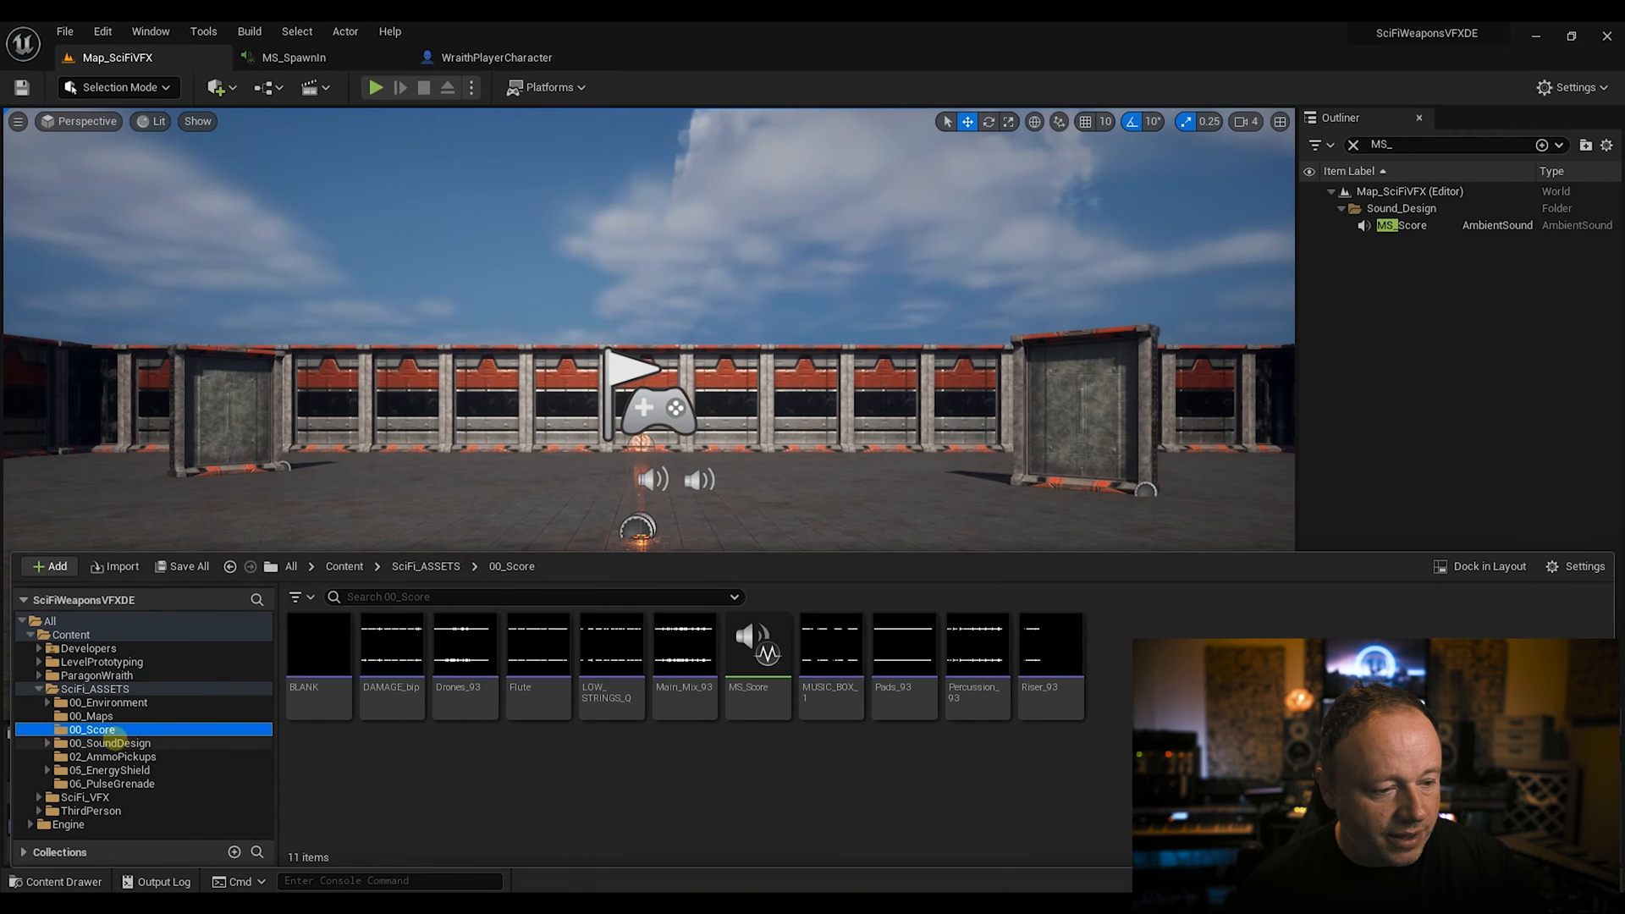
# Step: Select SciFi_ASSETS > 00_SoundDesign to reveal its nine sound category subfolders
pyautogui.click(109, 743)
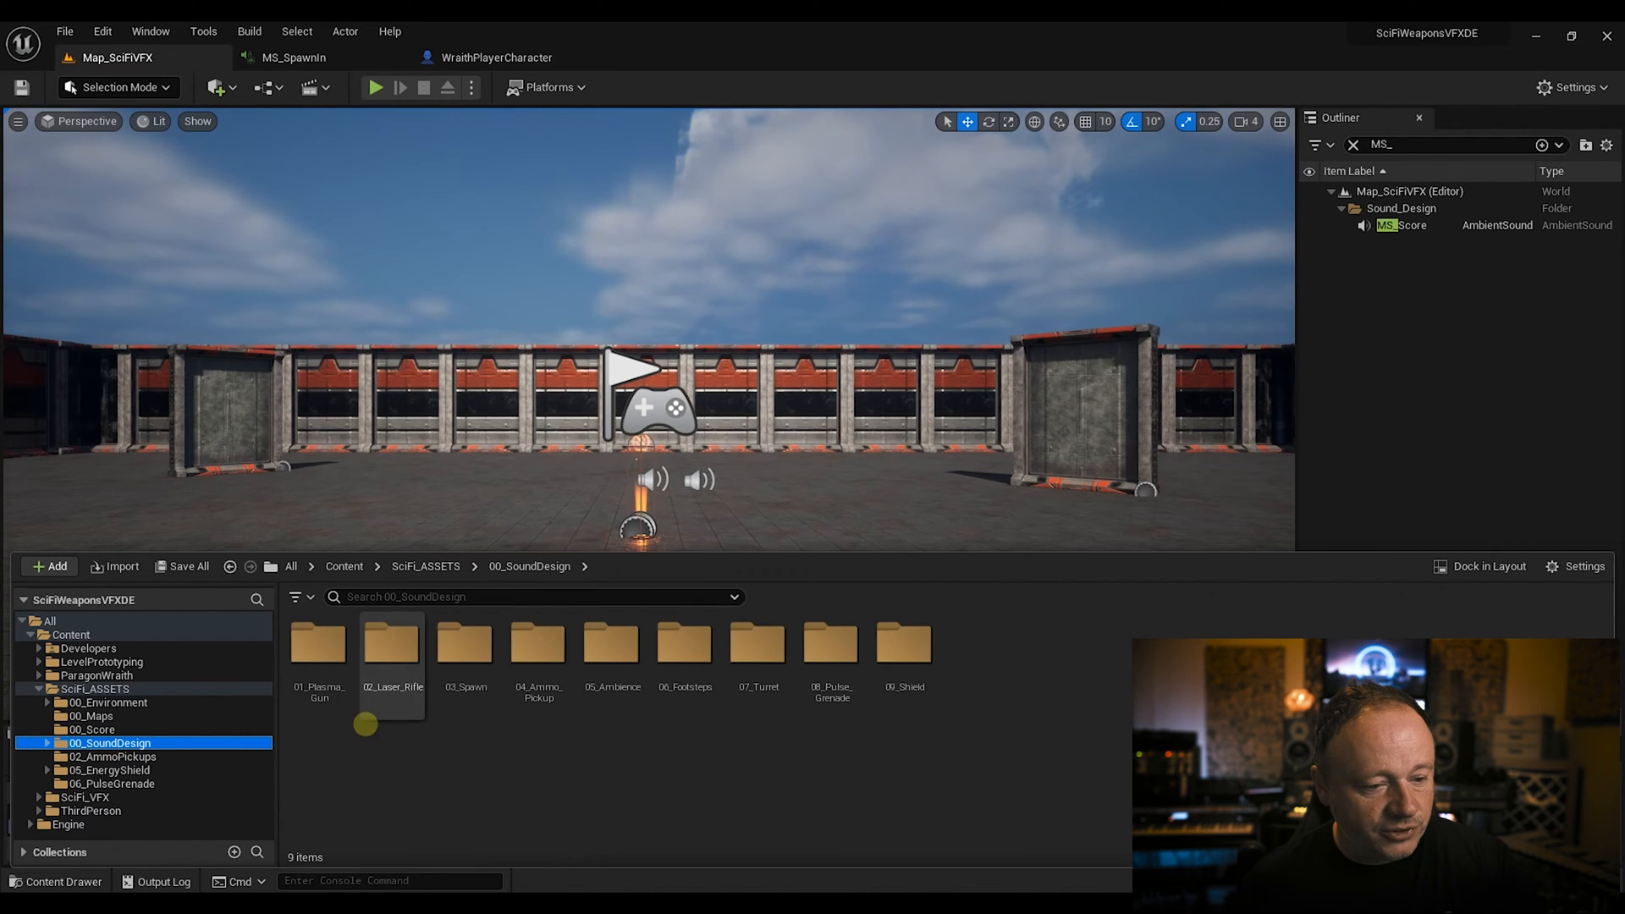
pyautogui.moveTo(758, 643)
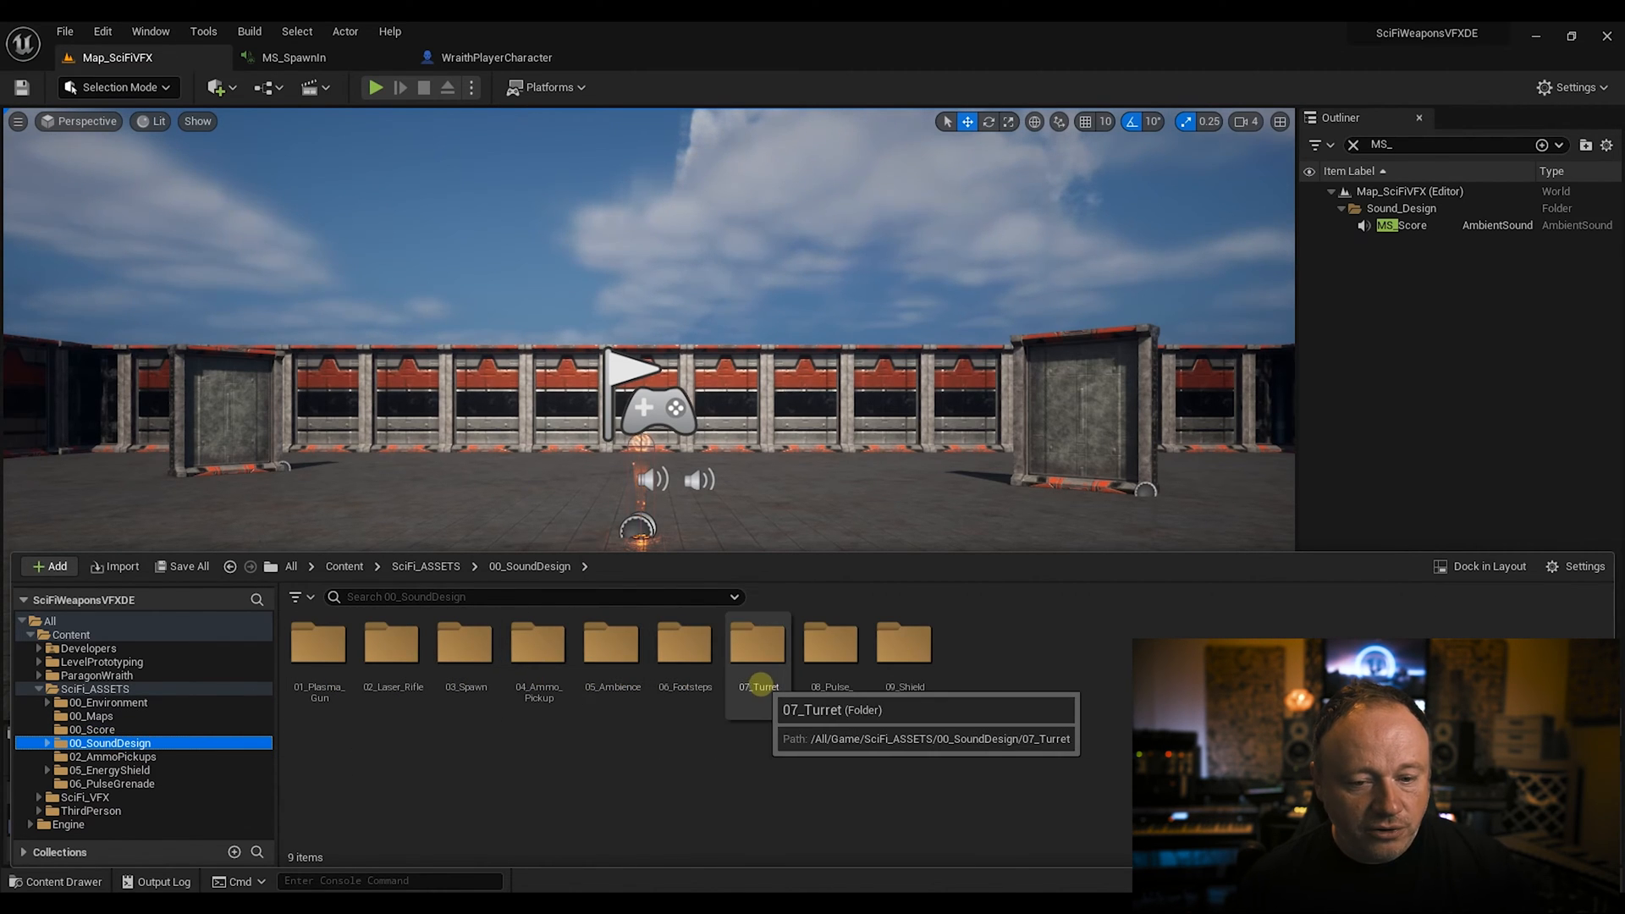
pyautogui.moveTo(903, 641)
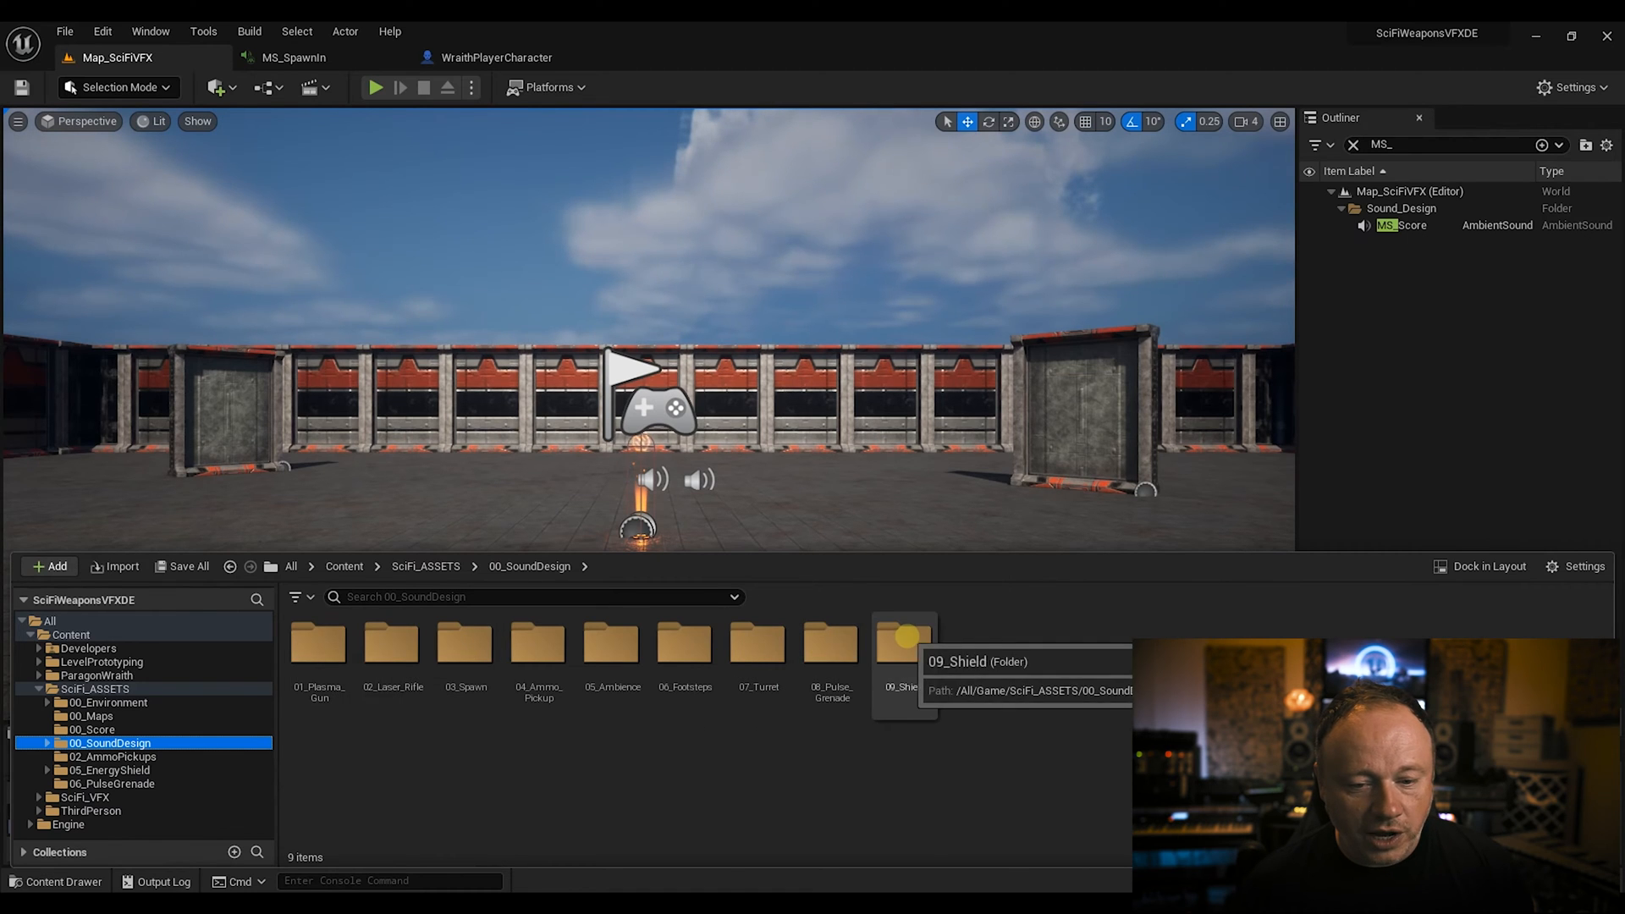
pyautogui.moveTo(319, 643)
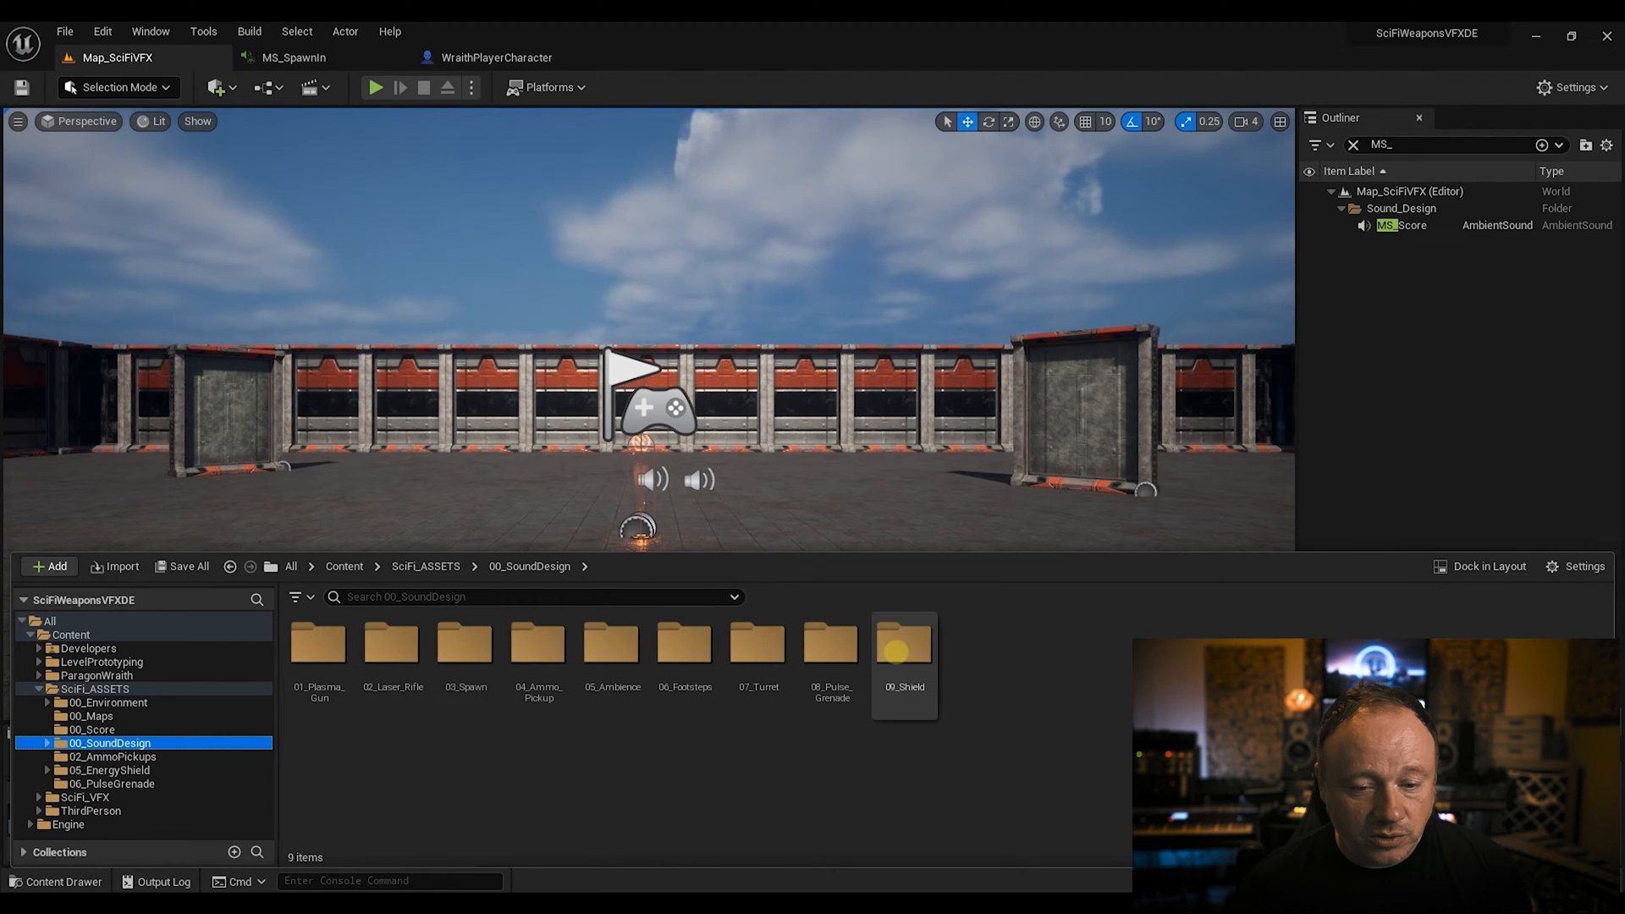
pyautogui.moveTo(318, 642)
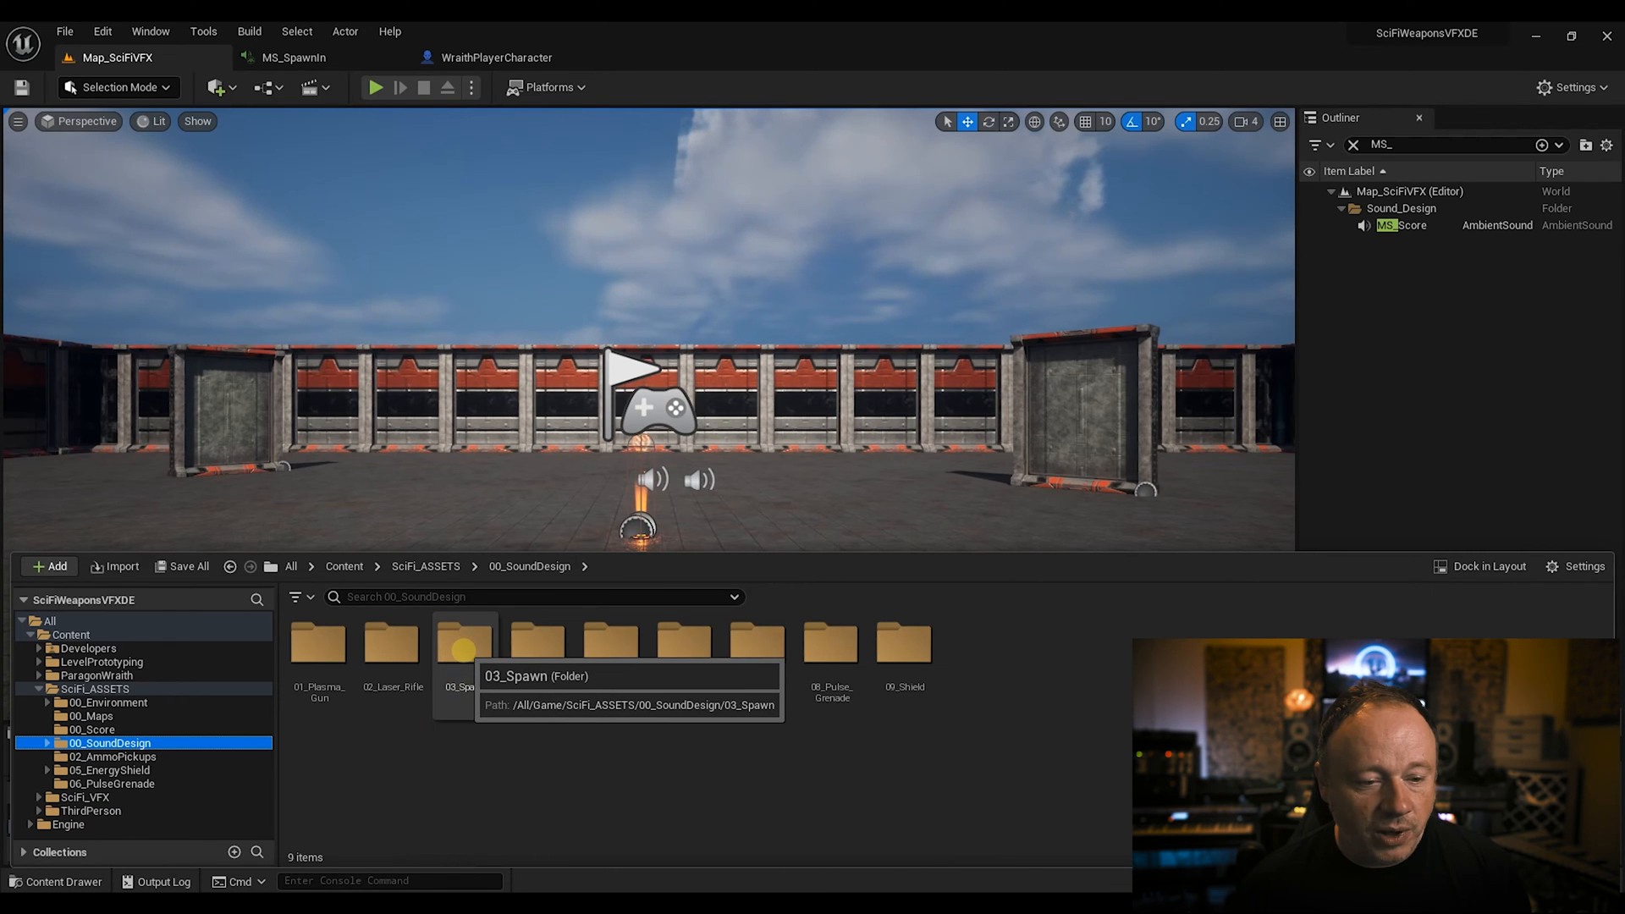
# Step: Enter the 03_Spawn folder and play the Spawn sound wave preview
pyautogui.doubleClick(462, 643)
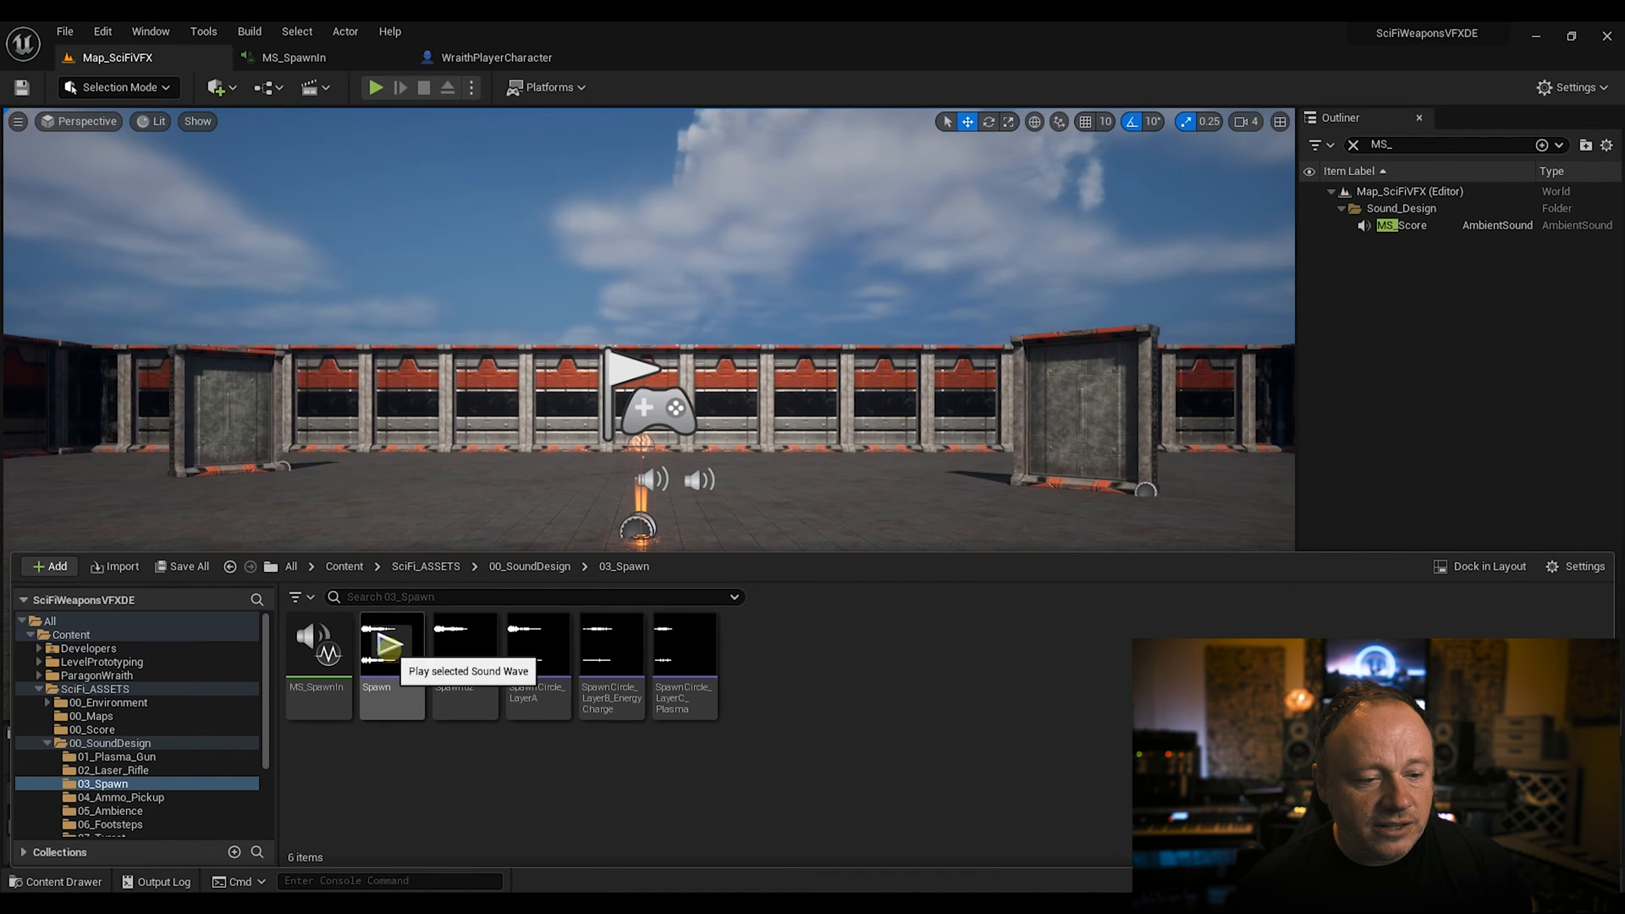
pyautogui.click(392, 647)
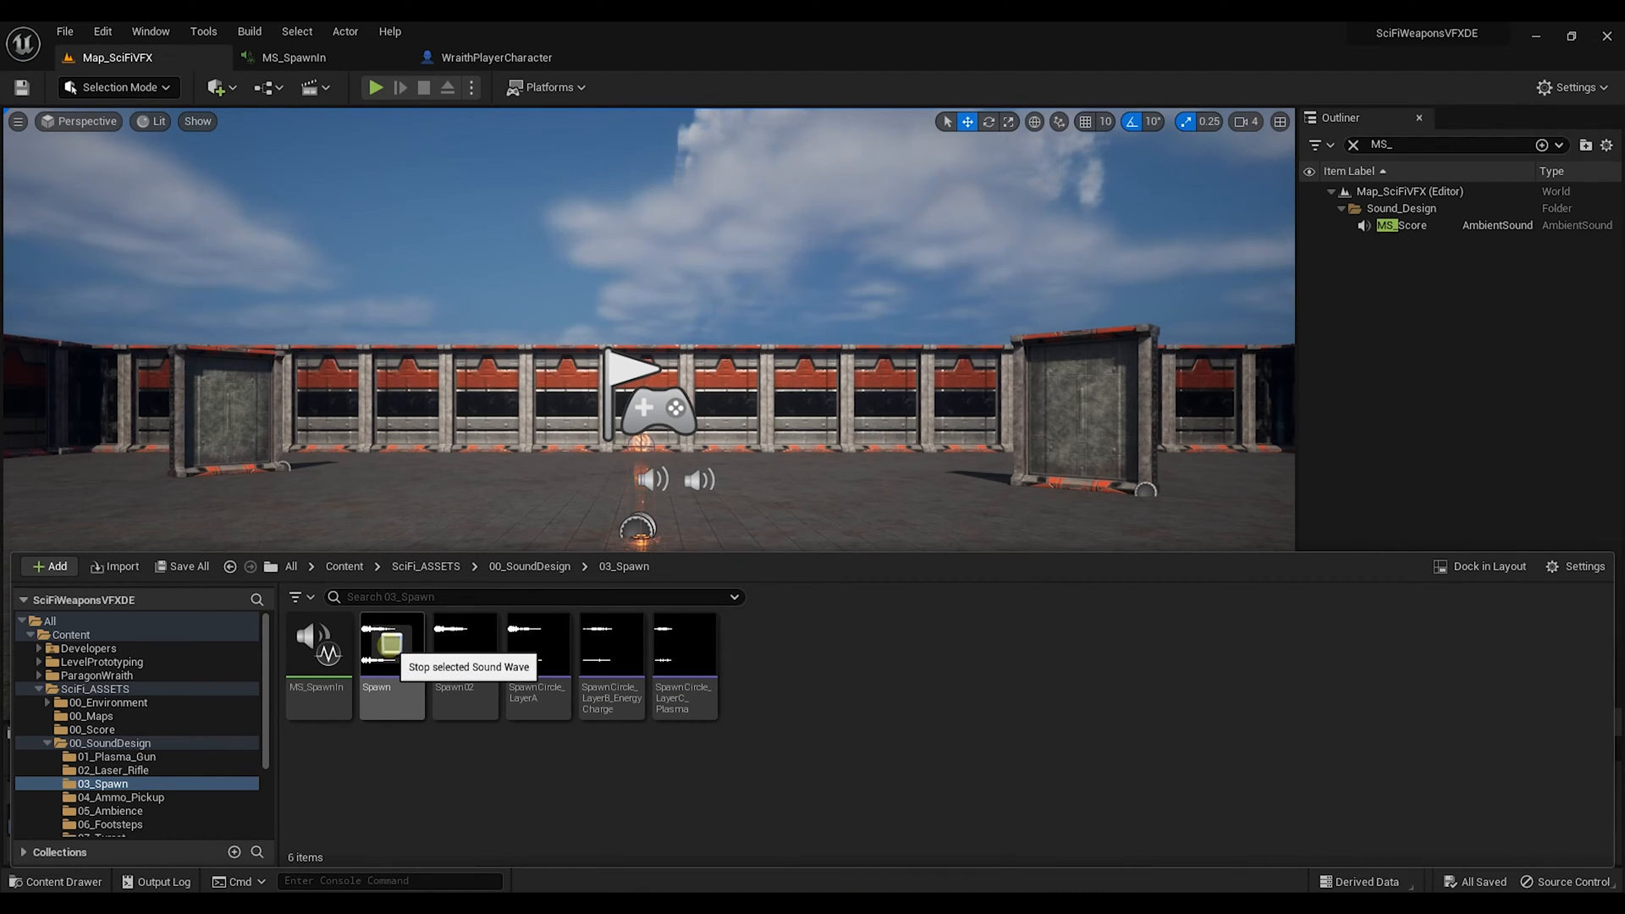